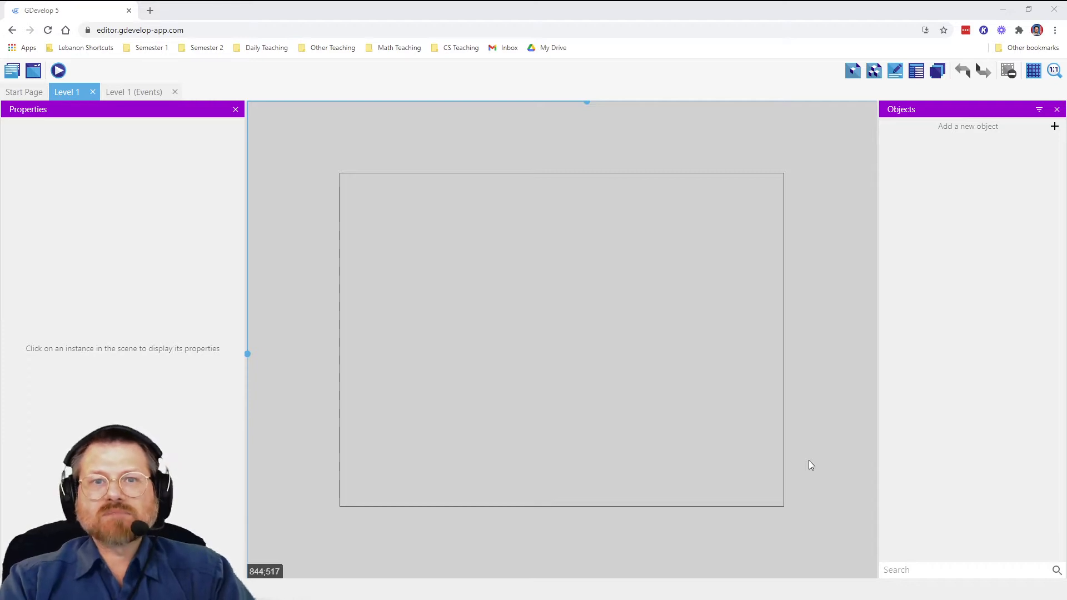
pyautogui.moveTo(930, 203)
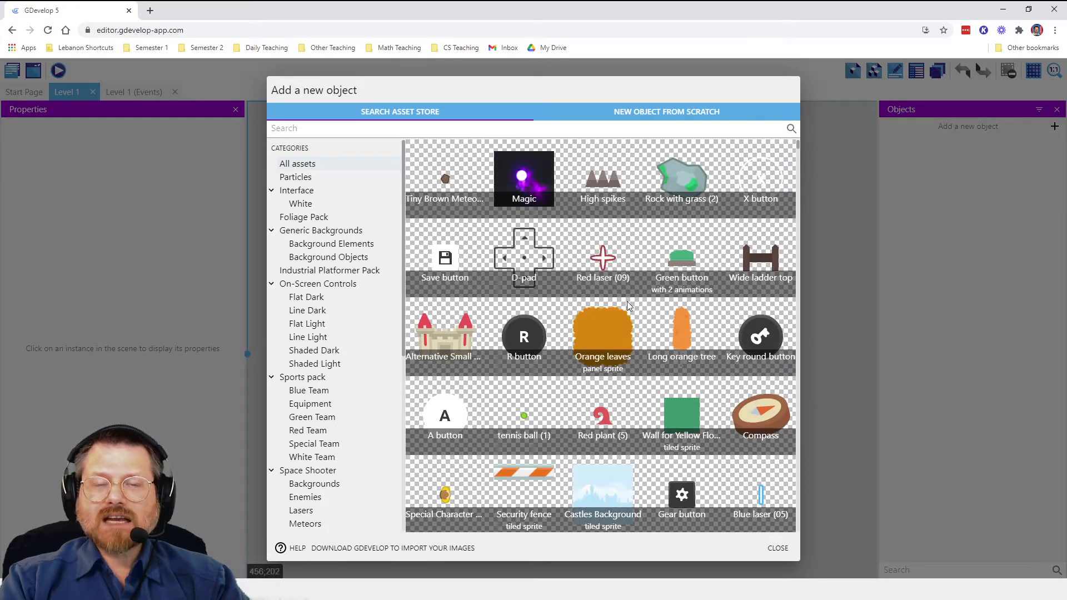
# Search the asset store for 'block' and add the Brown block asset to the game
pyautogui.write('w')
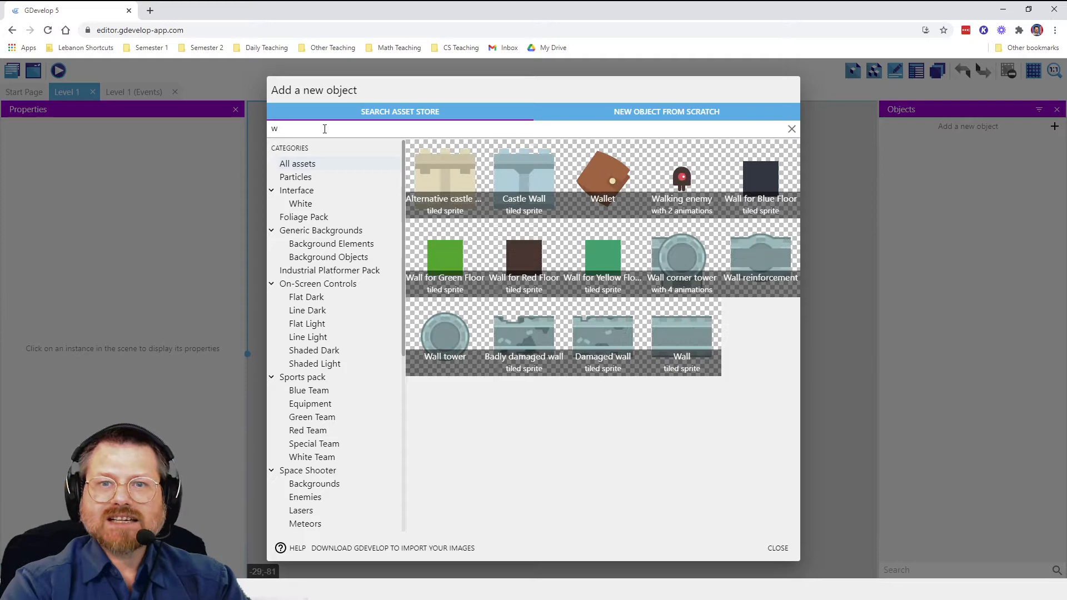
pyautogui.write('block')
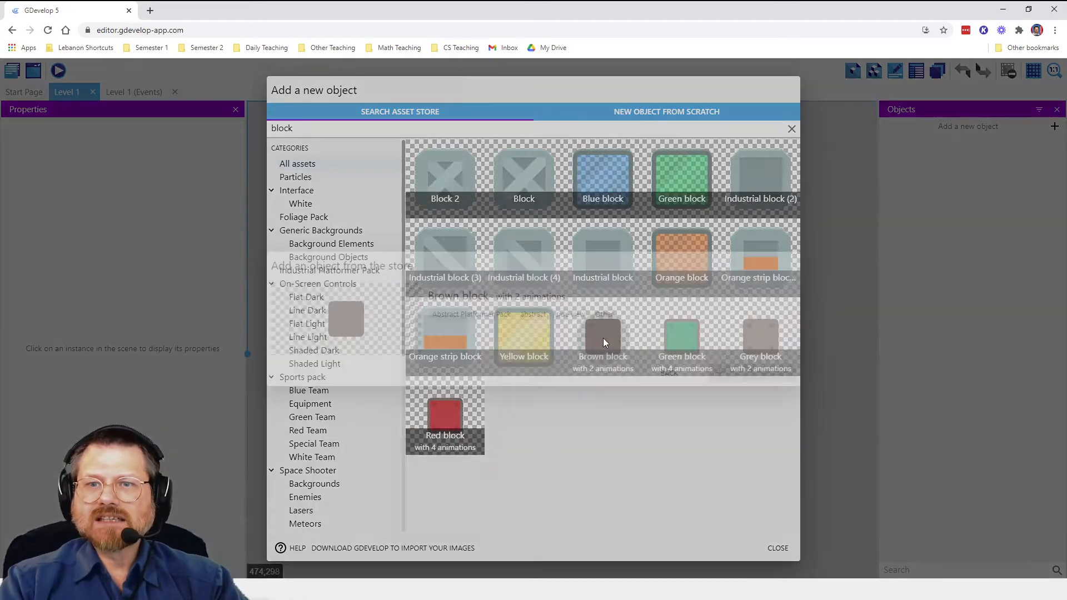
pyautogui.click(602, 337)
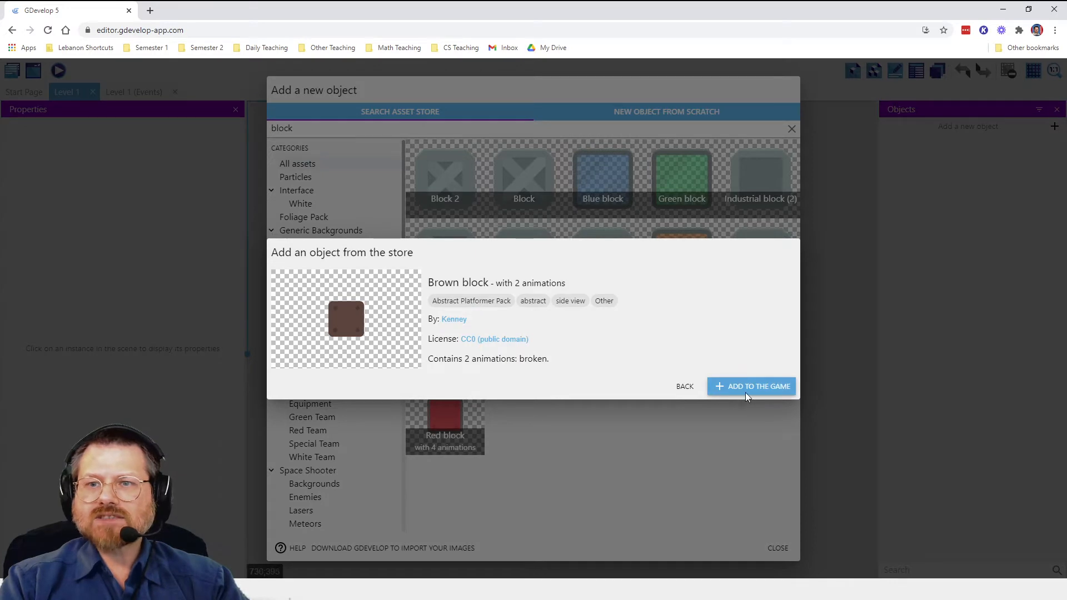
pyautogui.click(751, 386)
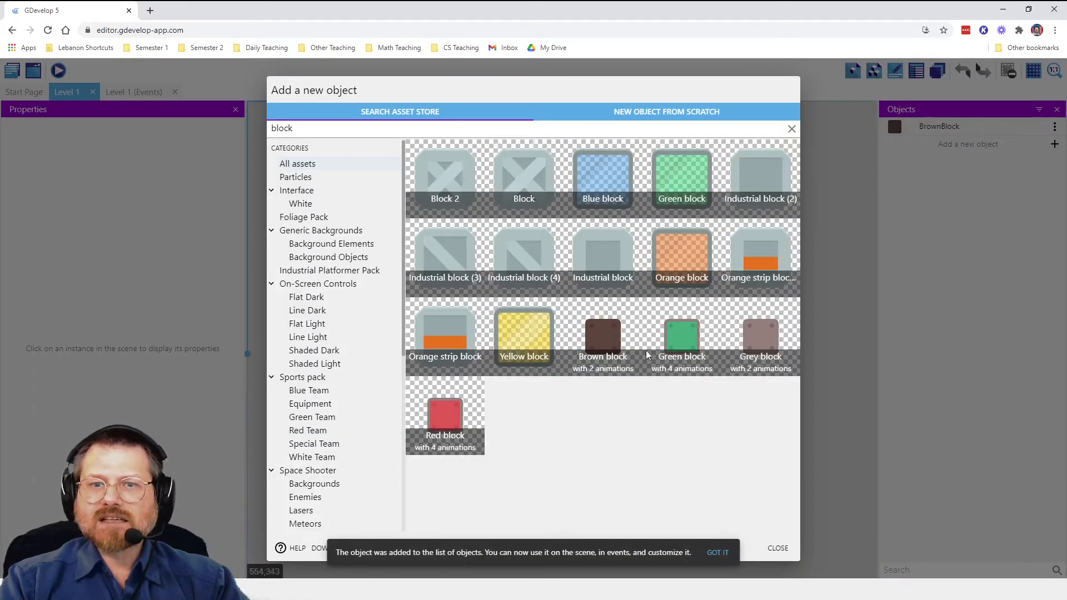
pyautogui.click(778, 551)
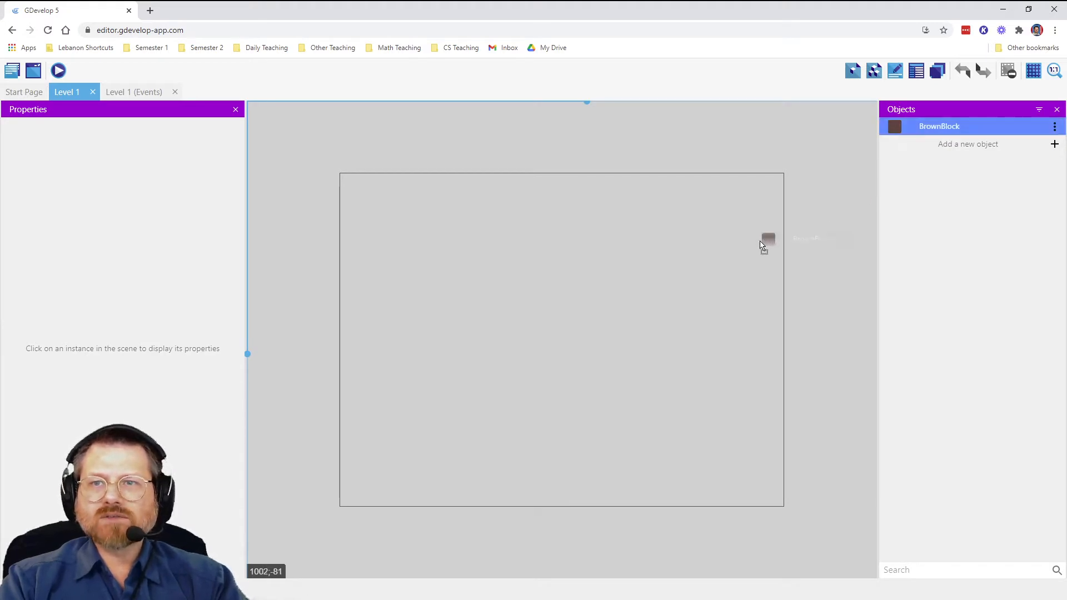
# Drag a BrownBlock onto the scene, turn on the grid, then remove the placed block
pyautogui.moveTo(767, 240); pyautogui.dragTo(353, 187)
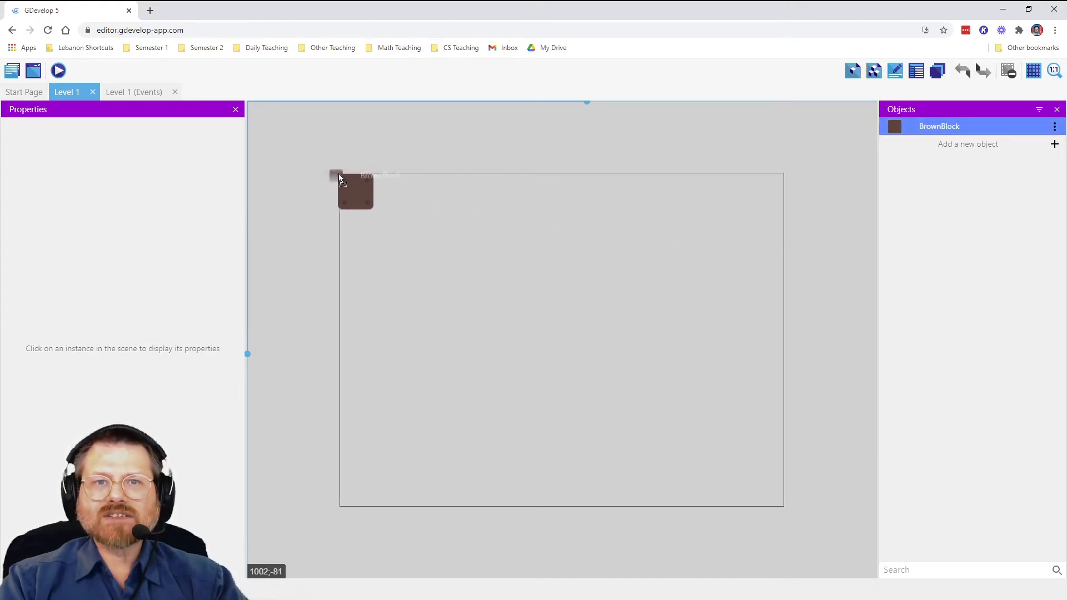
pyautogui.moveTo(354, 190); pyautogui.dragTo(573, 211)
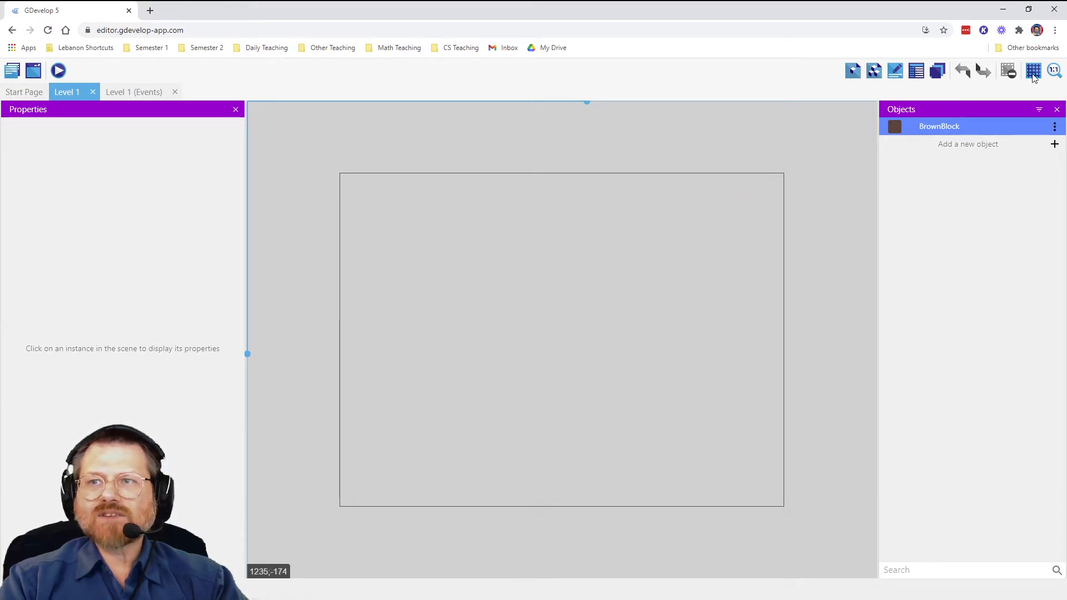
pyautogui.click(1032, 70)
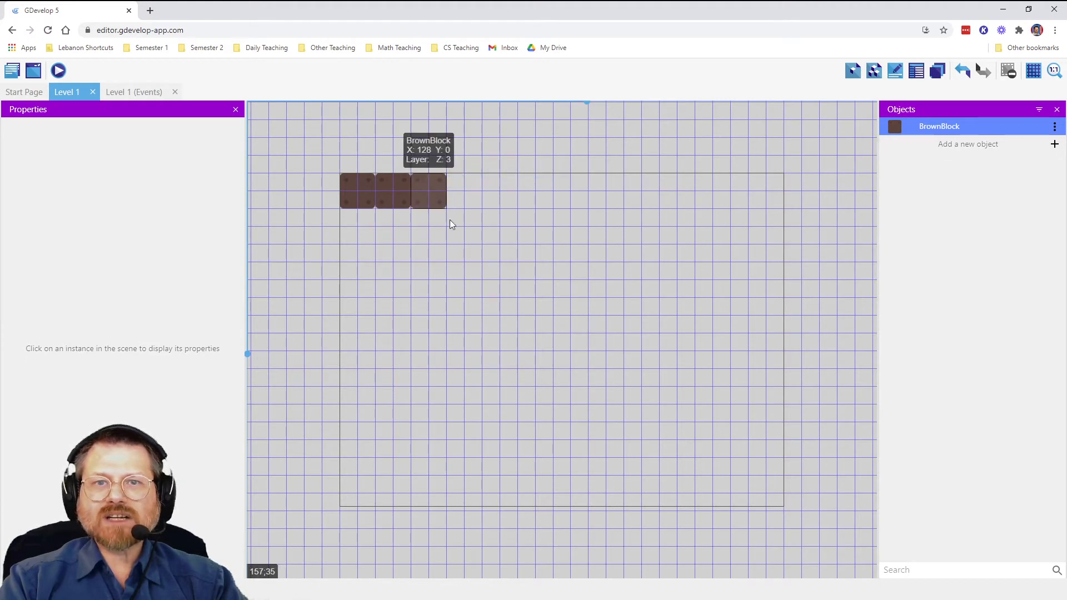
pyautogui.click(392, 191)
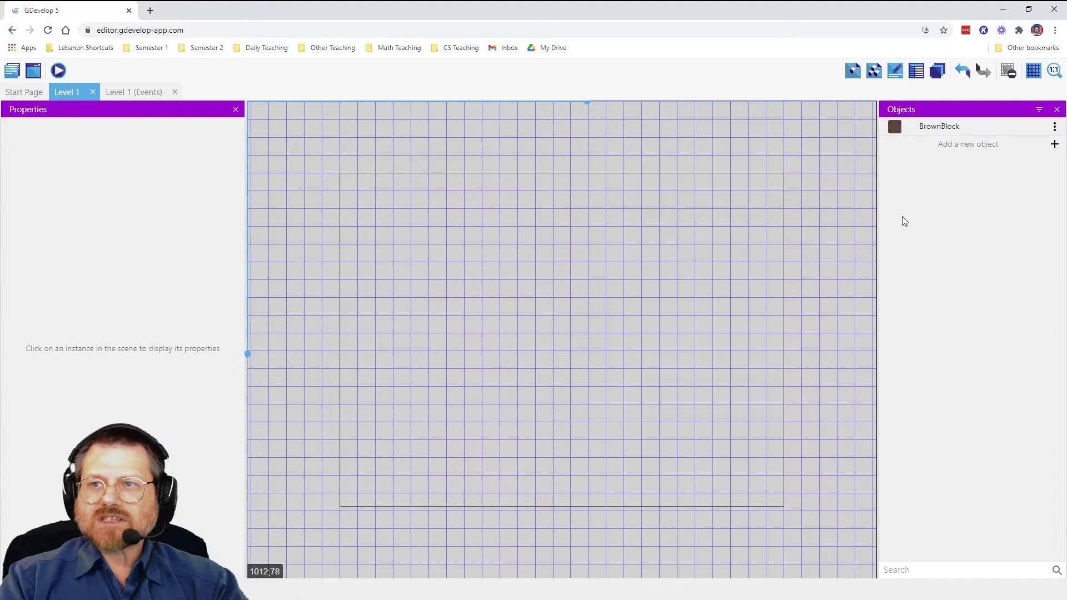
pyautogui.click(967, 144)
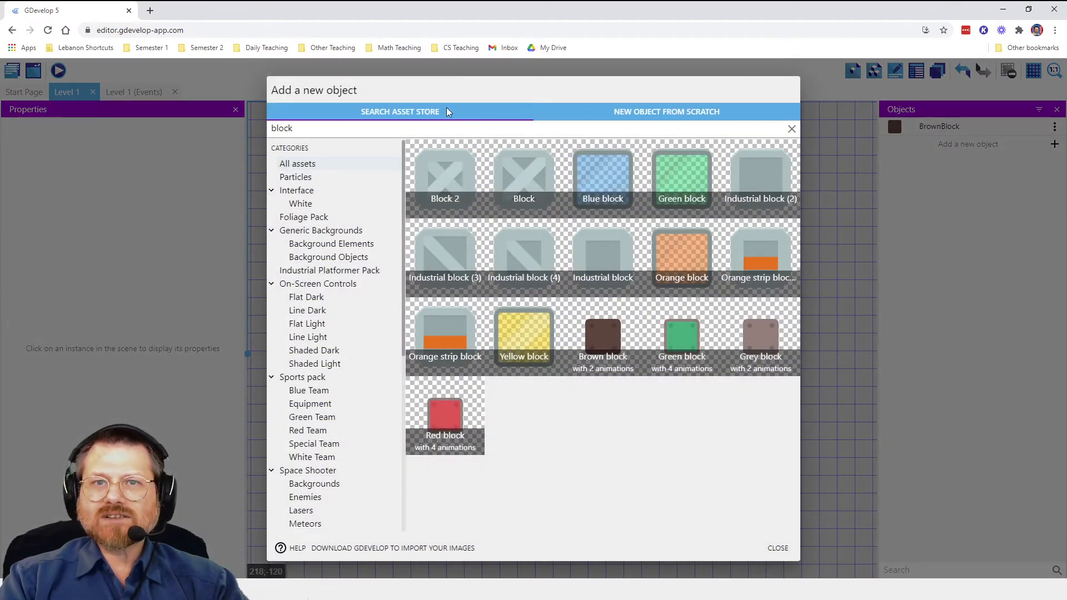
# Create a Tiled Sprite object named TiledBrownBlock using the Brown block.png image
pyautogui.click(667, 112)
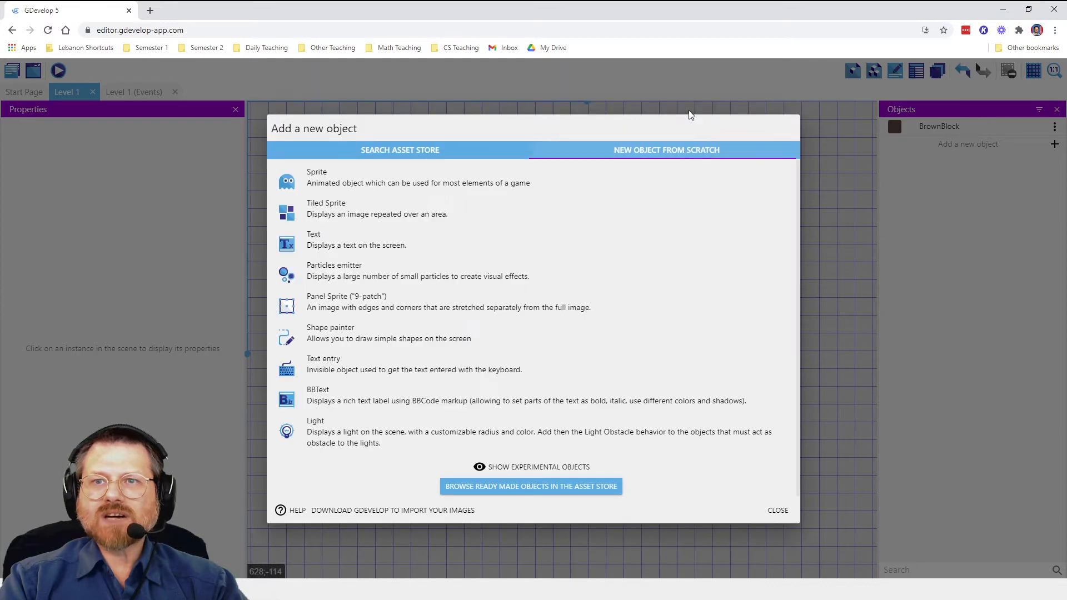
pyautogui.click(400, 150)
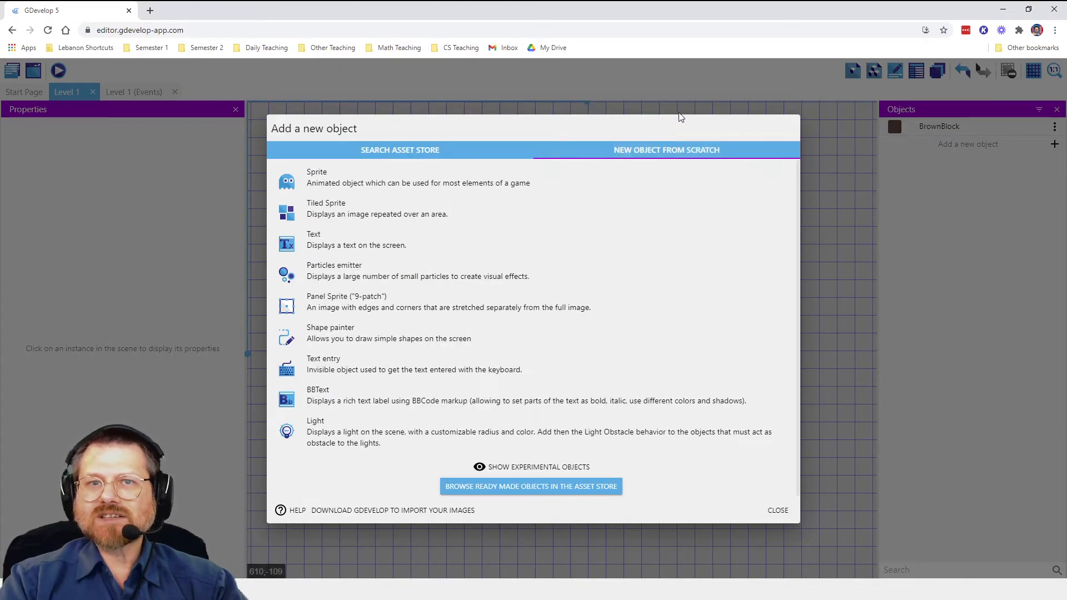
pyautogui.moveTo(321, 214)
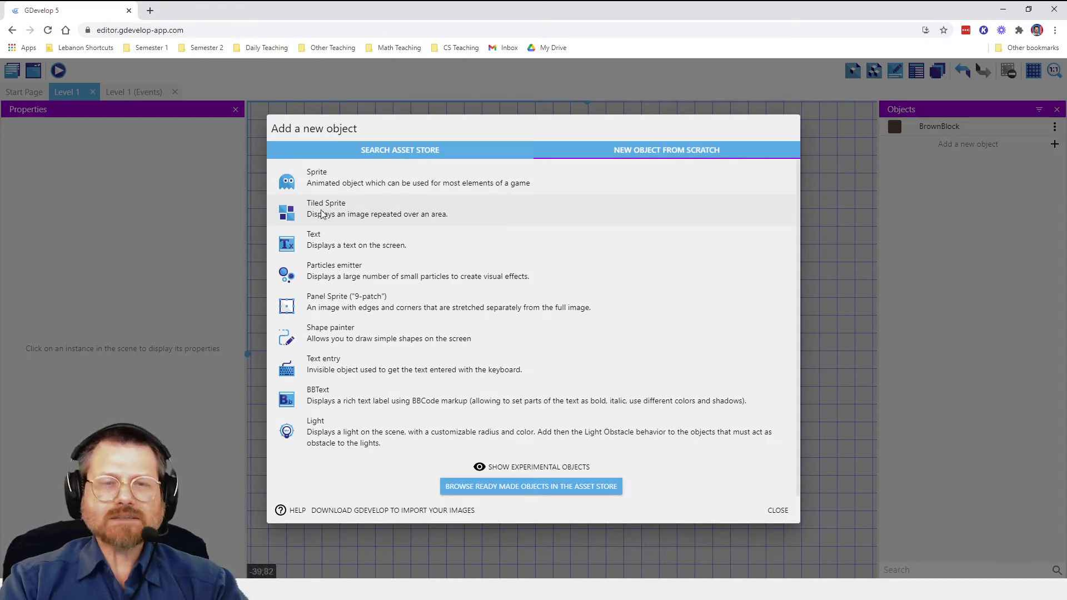
pyautogui.click(325, 208)
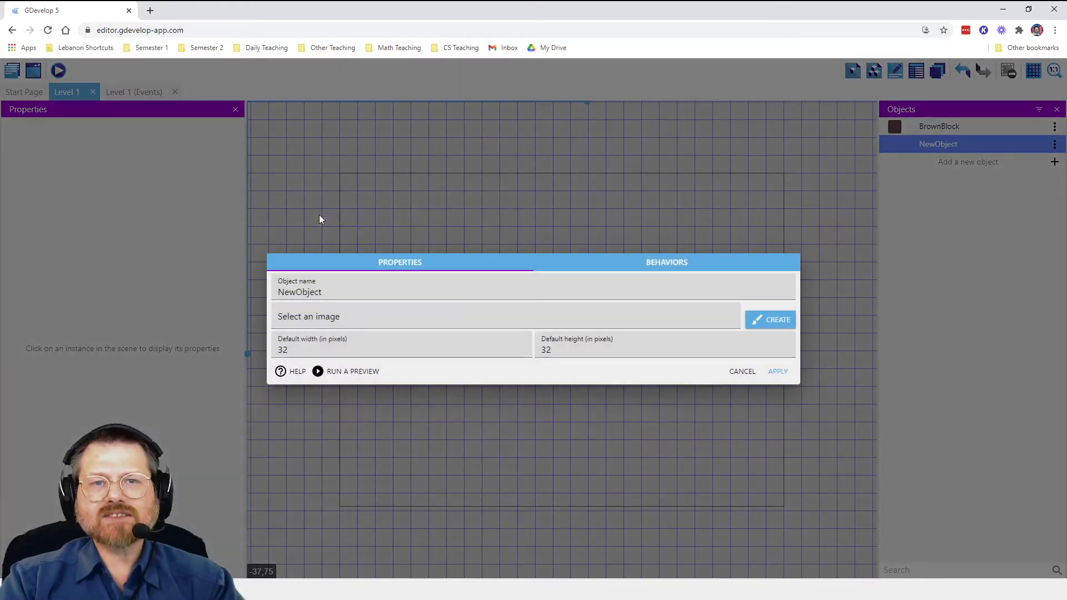
pyautogui.doubleClick(299, 292)
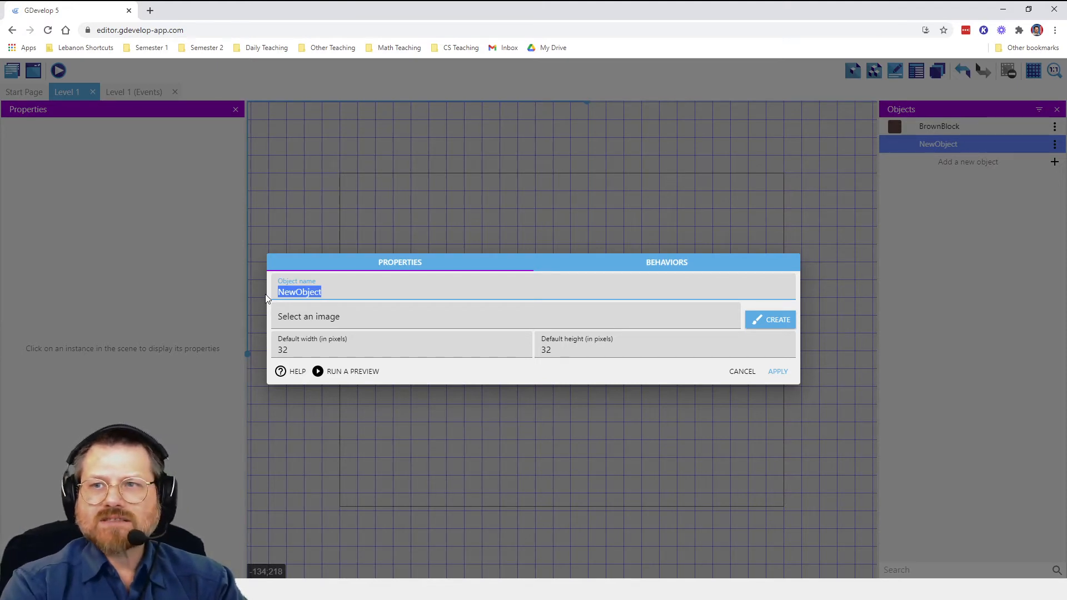
pyautogui.write('TiledBrownBlock')
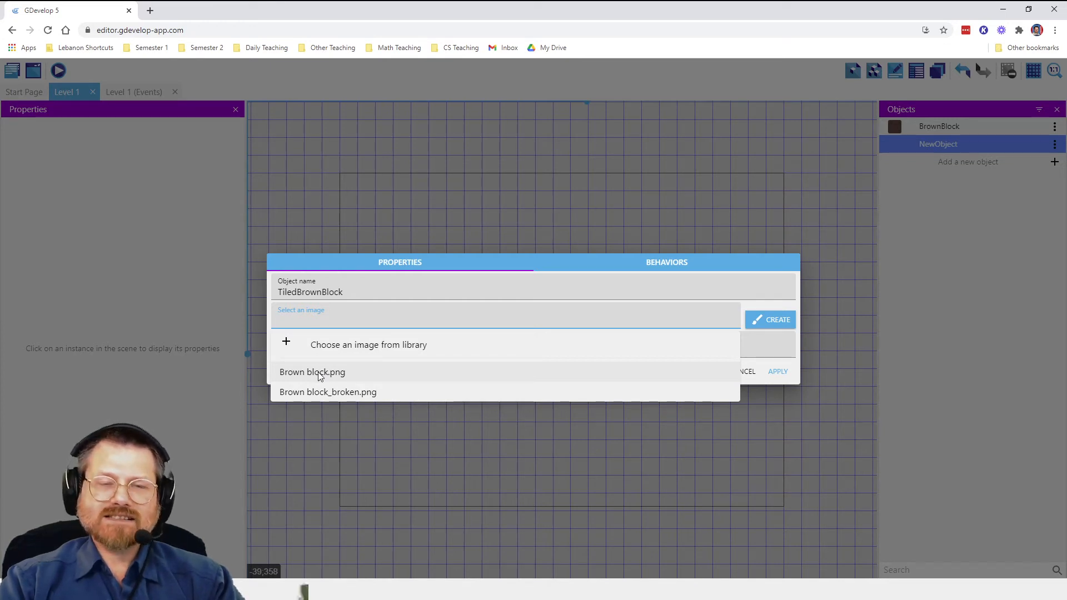
pyautogui.moveTo(305, 380)
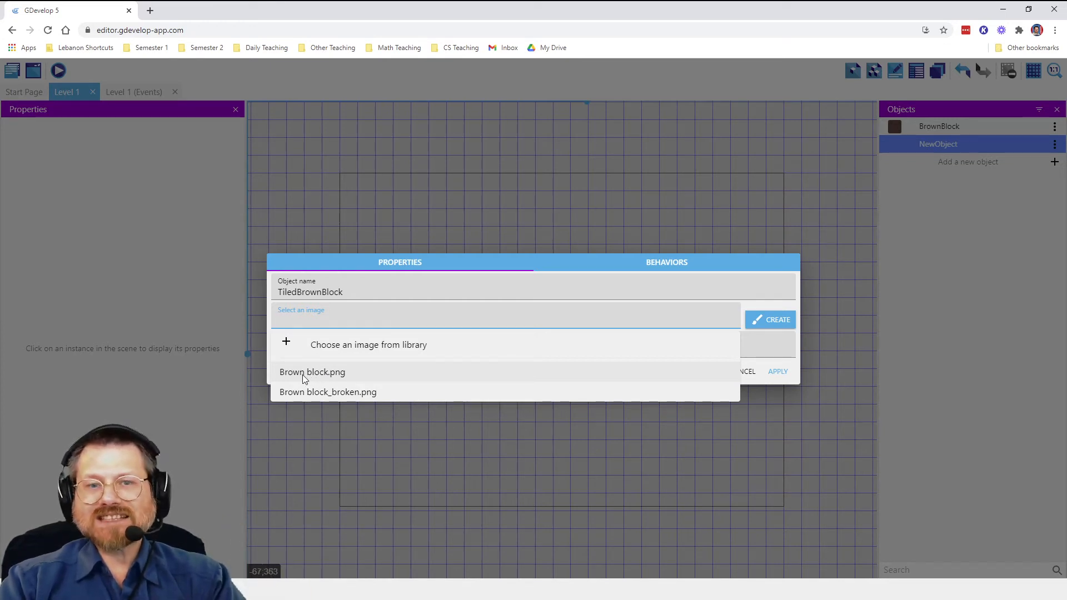
pyautogui.click(312, 371)
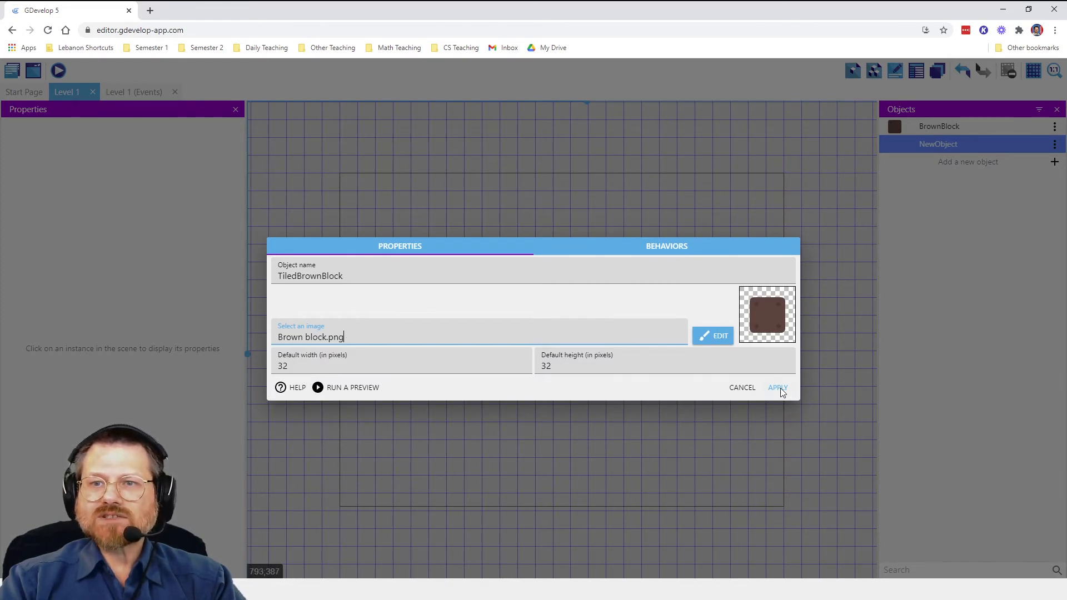
pyautogui.click(777, 387)
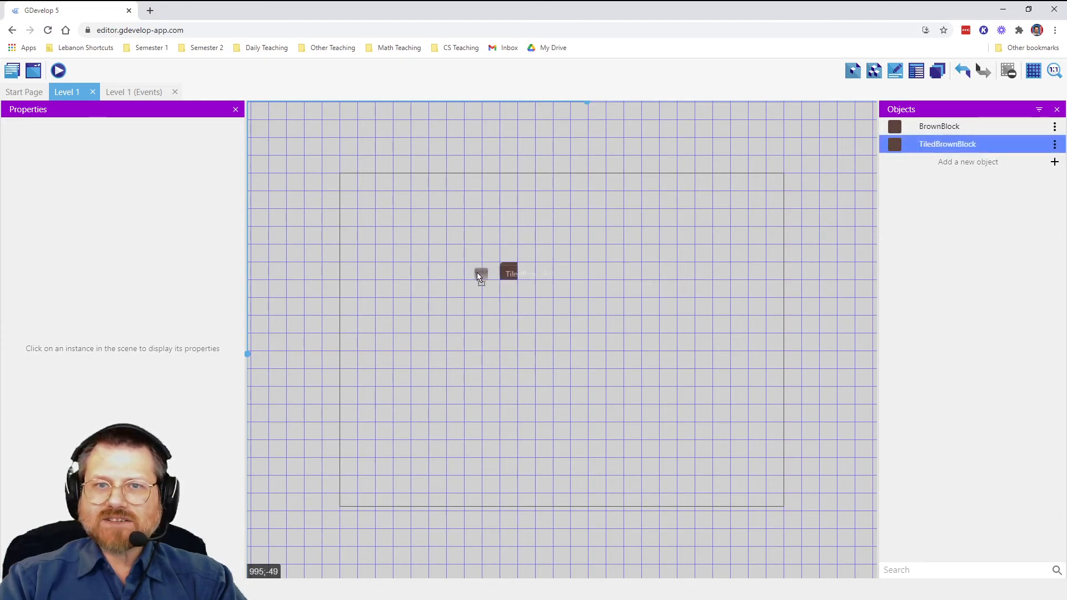
# Place a TiledBrownBlock at the scene's top-left and stretch it to 768 by 64
pyautogui.moveTo(480, 274); pyautogui.dragTo(348, 180)
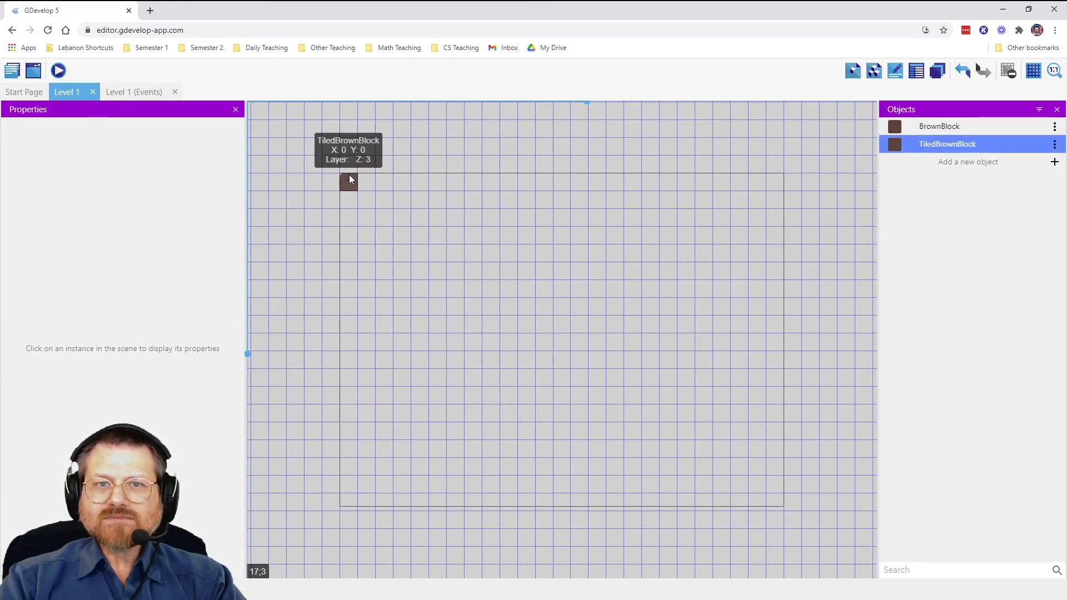
pyautogui.click(349, 181)
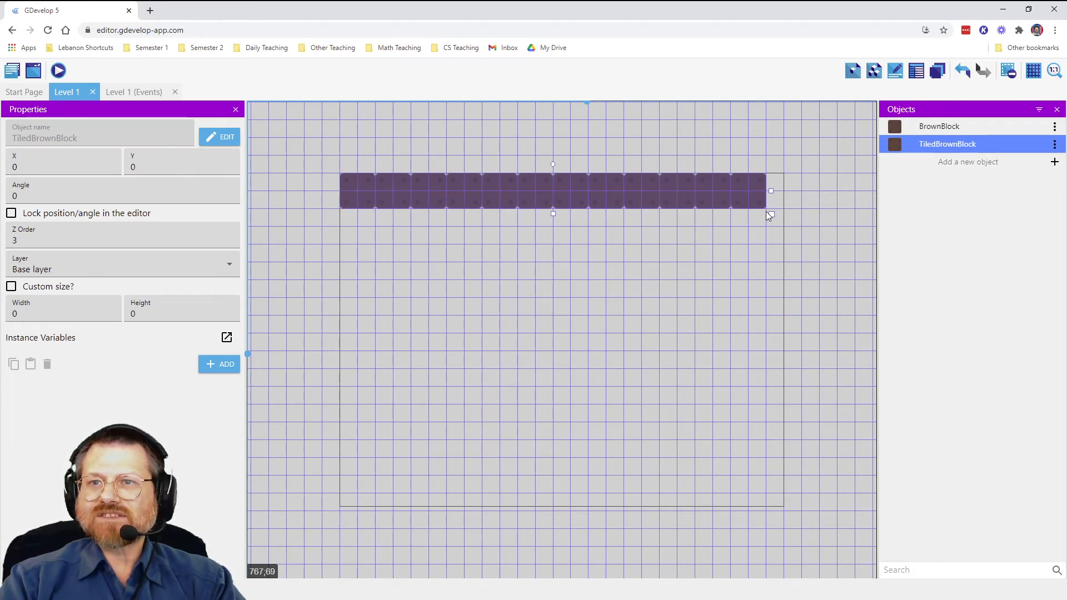
pyautogui.click(11, 287)
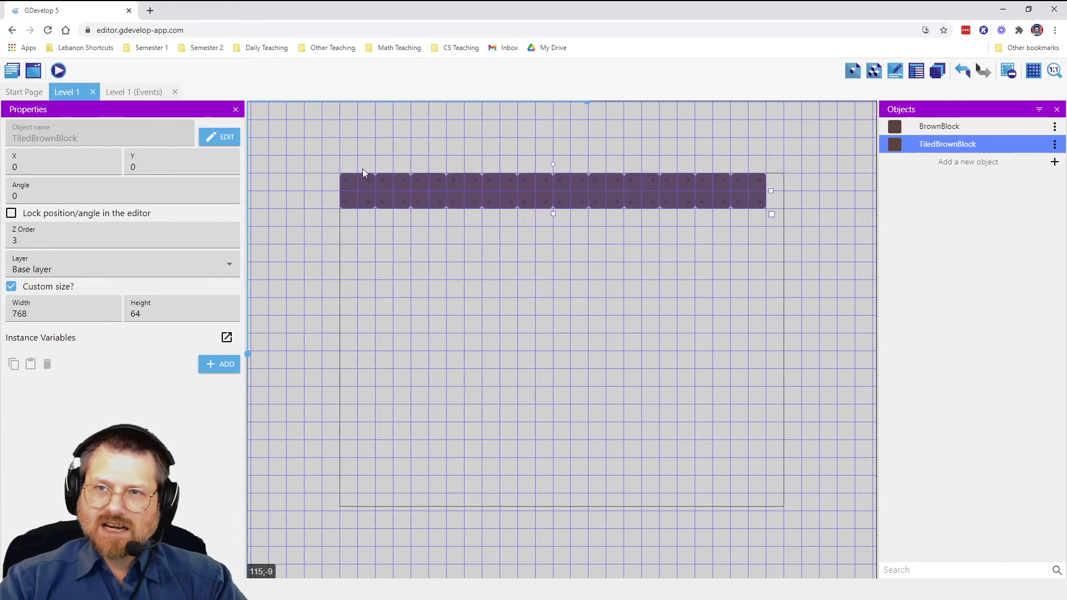
pyautogui.moveTo(743, 494)
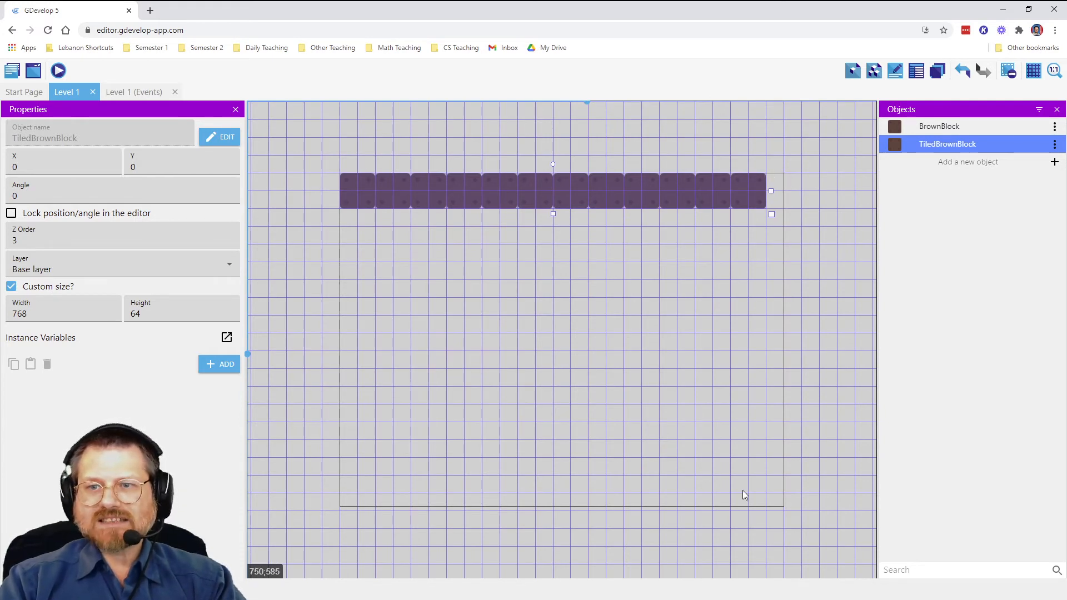
pyautogui.moveTo(466, 502)
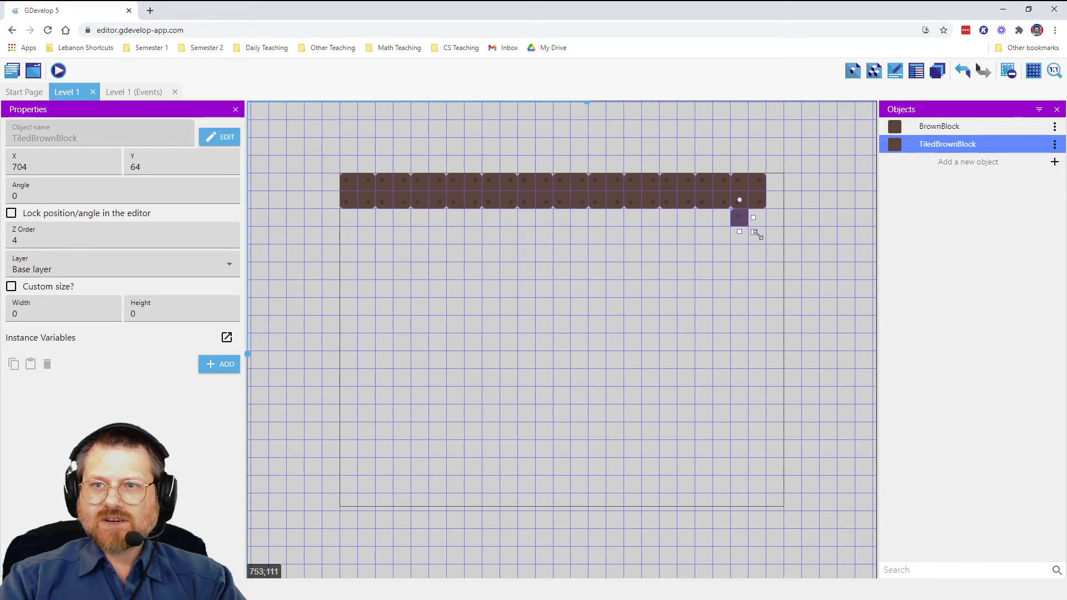
# Stretch the TiledBrownBlock at 704,64 down into a 64×512 right wall
pyautogui.moveTo(753, 232); pyautogui.dragTo(771, 482)
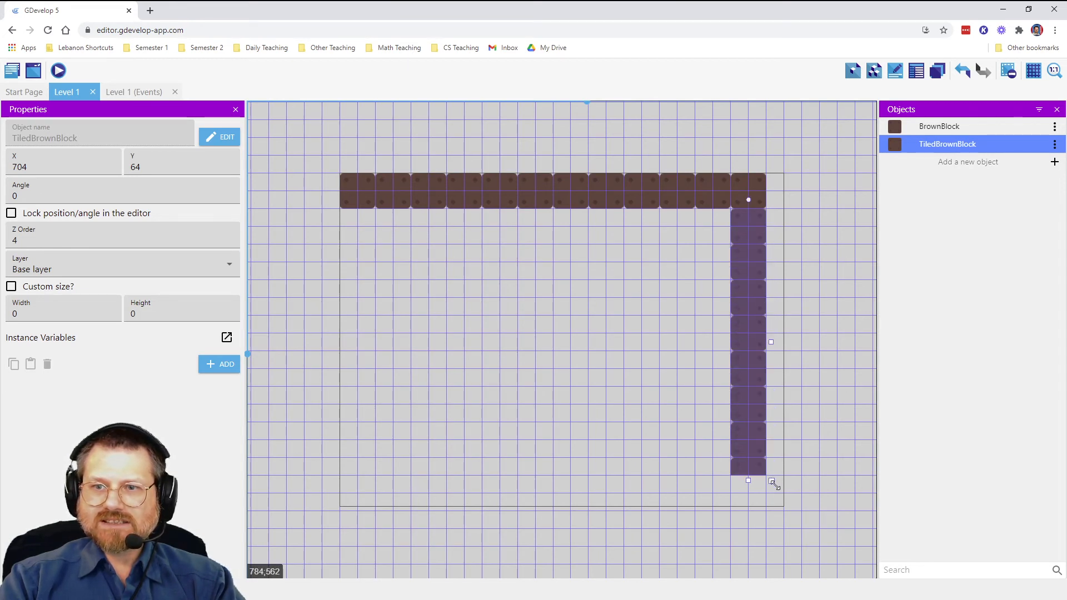
pyautogui.click(11, 286)
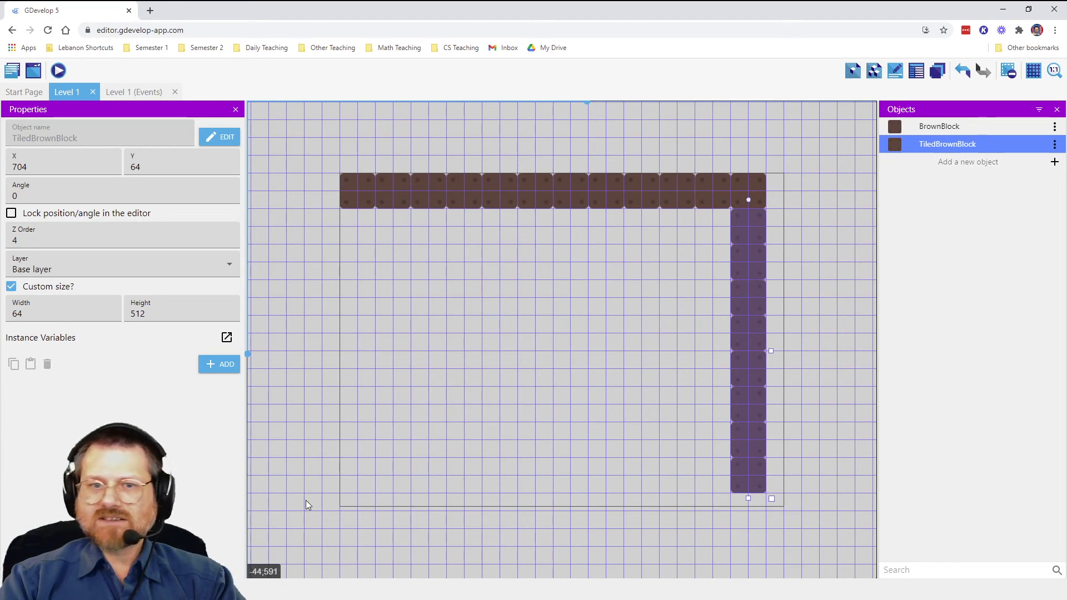
pyautogui.moveTo(476, 226)
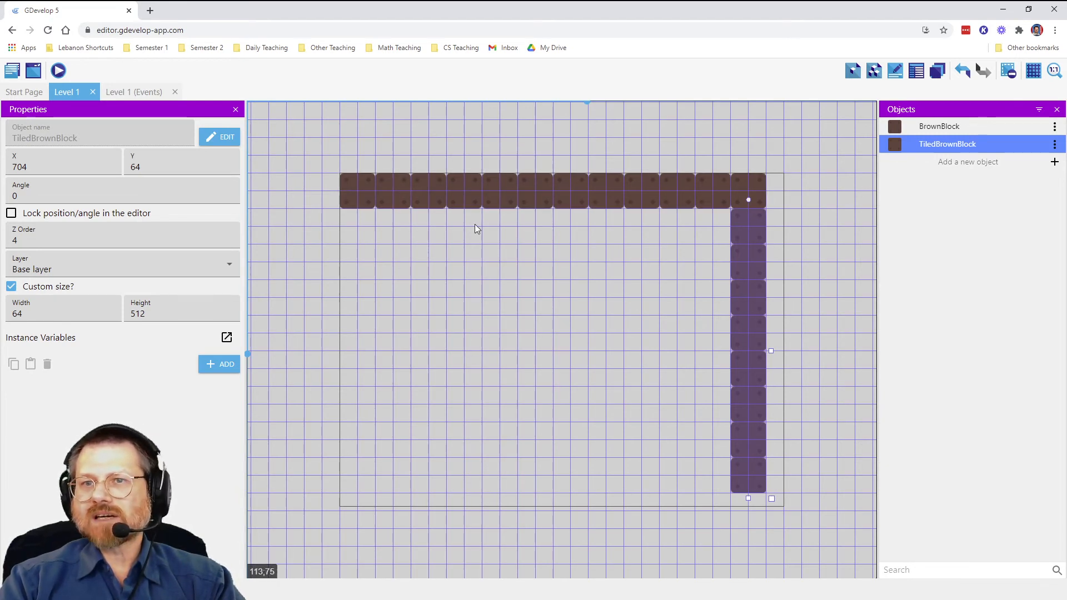
pyautogui.moveTo(875, 347)
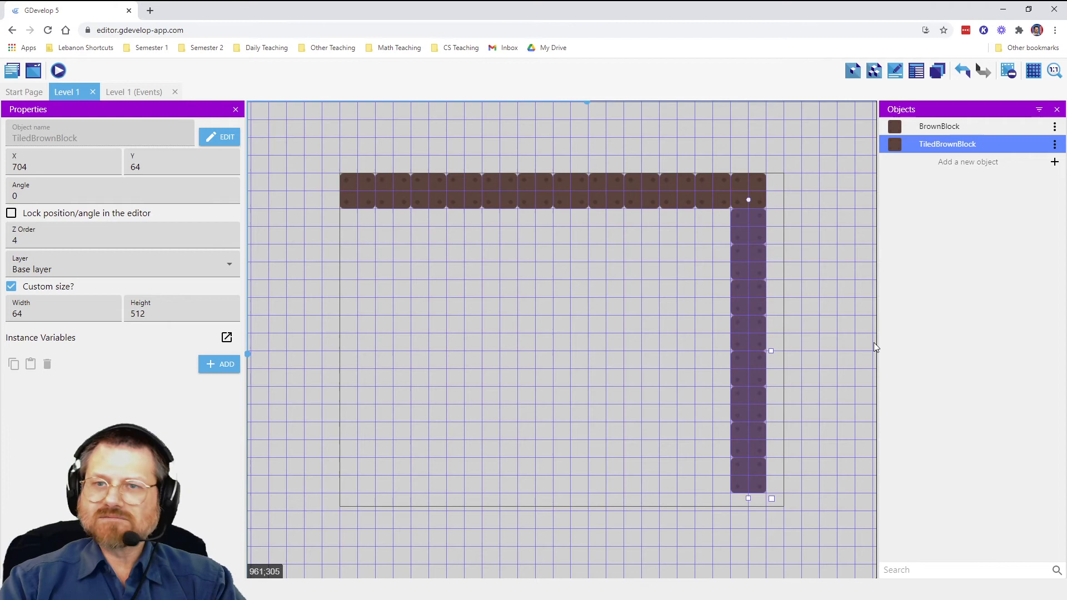
pyautogui.moveTo(793, 263)
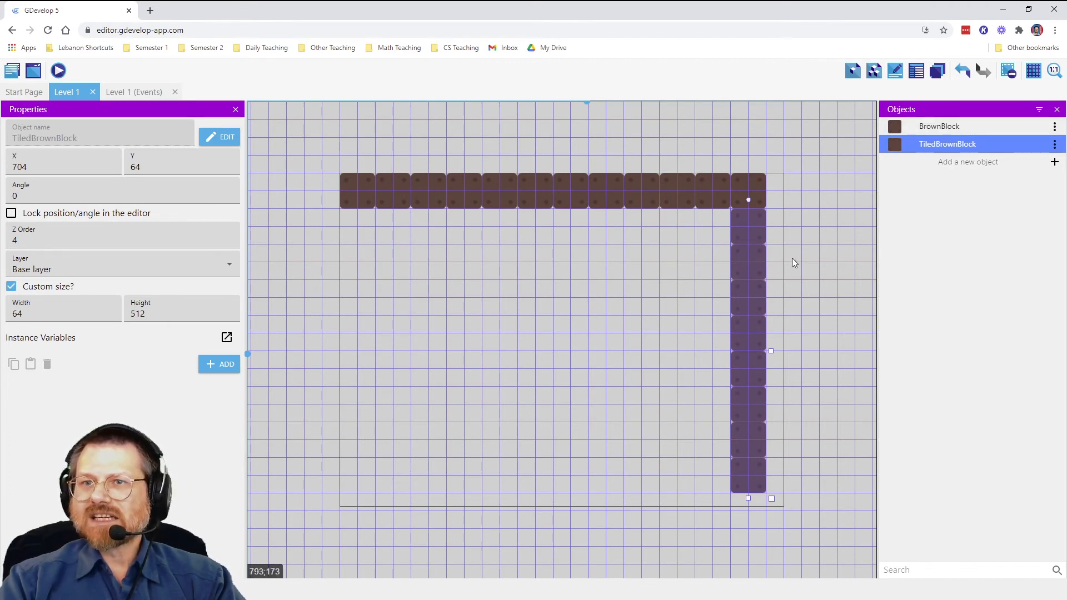
pyautogui.moveTo(758, 230)
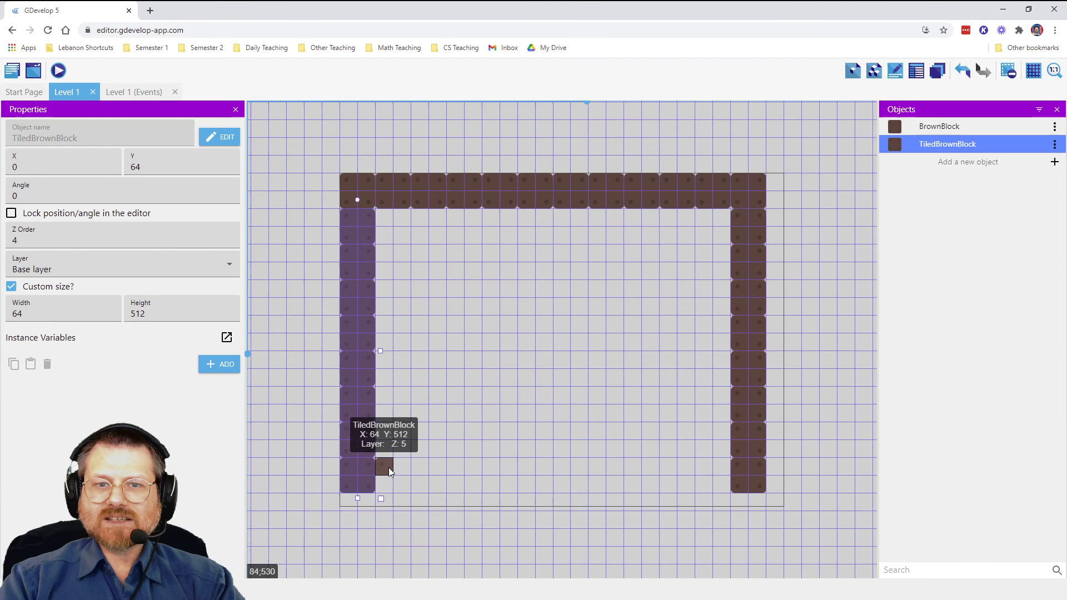
# Place a bottom TiledBrownBlock beside the left wall and stretch it to 640×64
pyautogui.moveTo(384, 466); pyautogui.dragTo(504, 475)
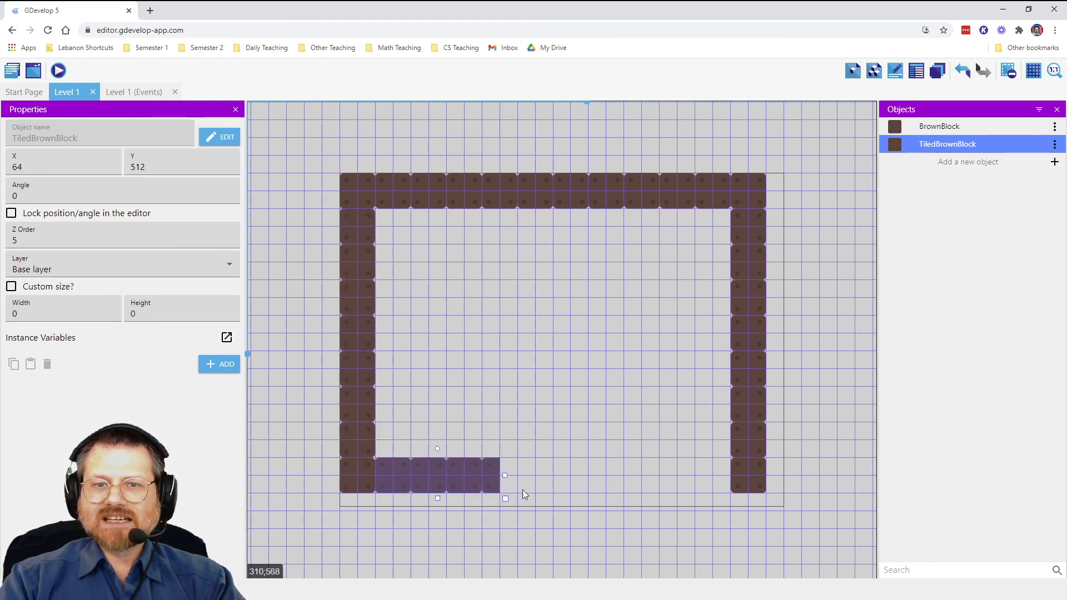
pyautogui.click(11, 286)
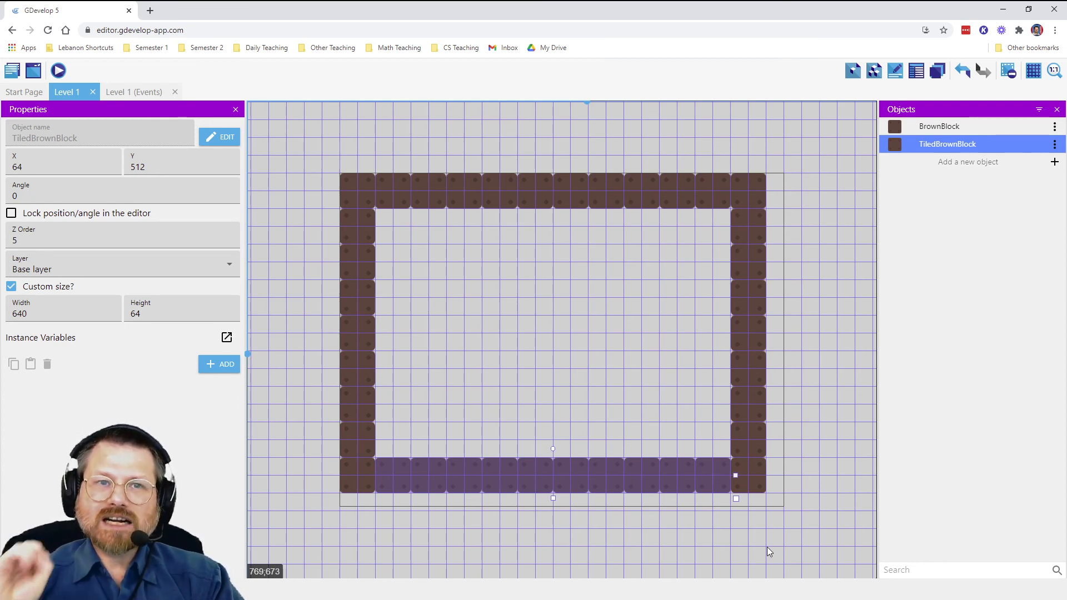
pyautogui.moveTo(796, 511)
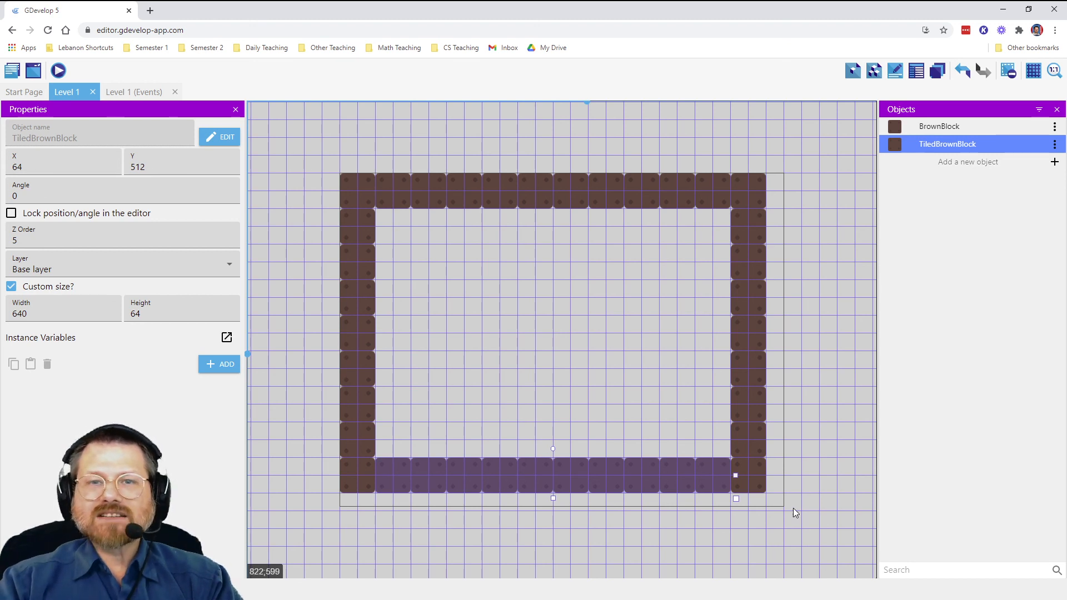
pyautogui.moveTo(727, 517)
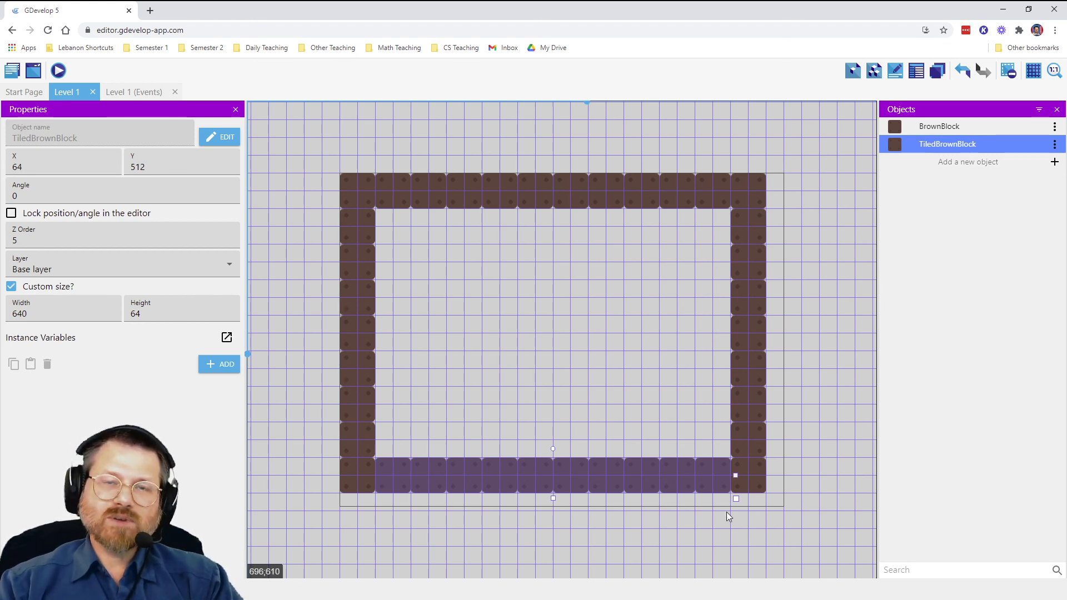
pyautogui.moveTo(847, 570)
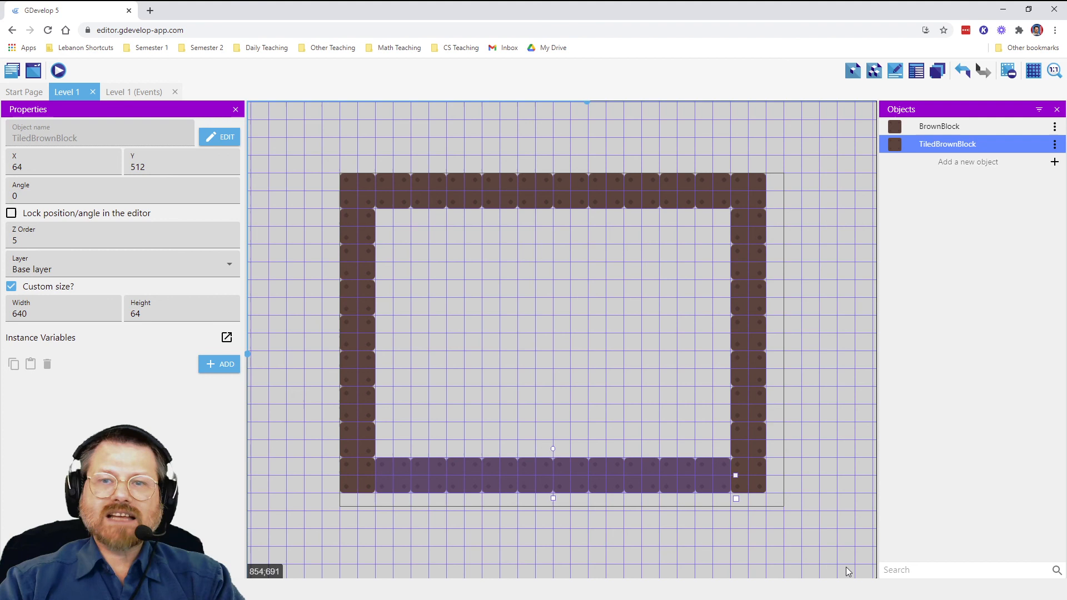
pyautogui.moveTo(736, 363)
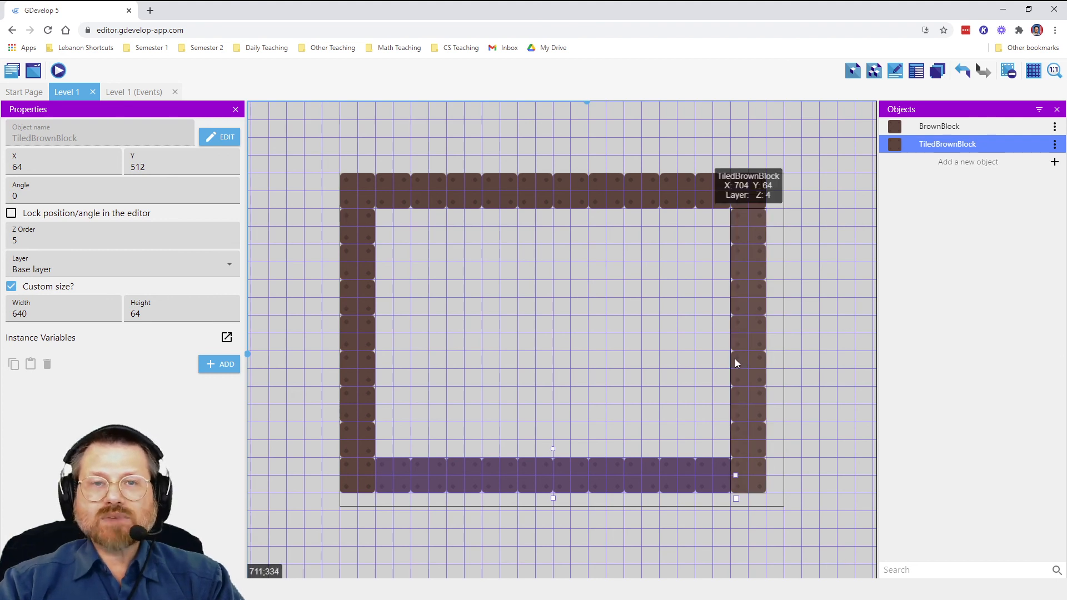